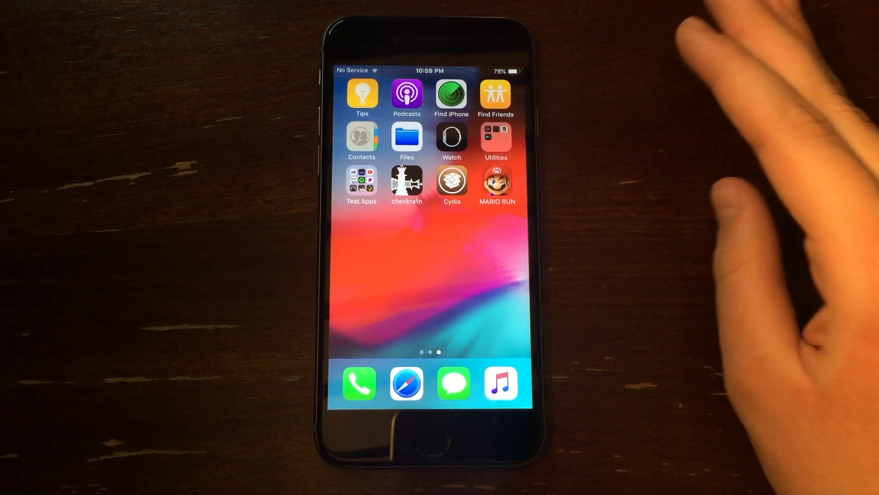
Launch Cydia from the home screen to reach its welcome page.
left_click(495, 181)
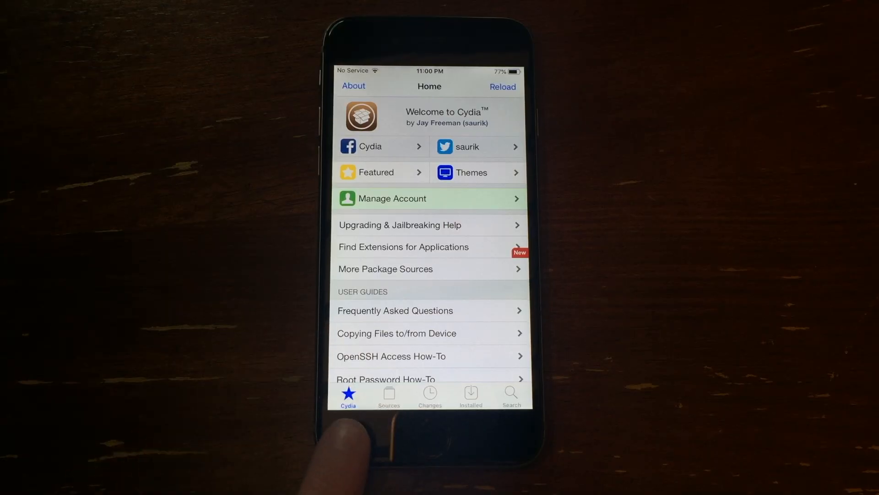
Add ryleyangus.com/repo as a source so Ryley's Repo appears in the sources list.
left_click(388, 396)
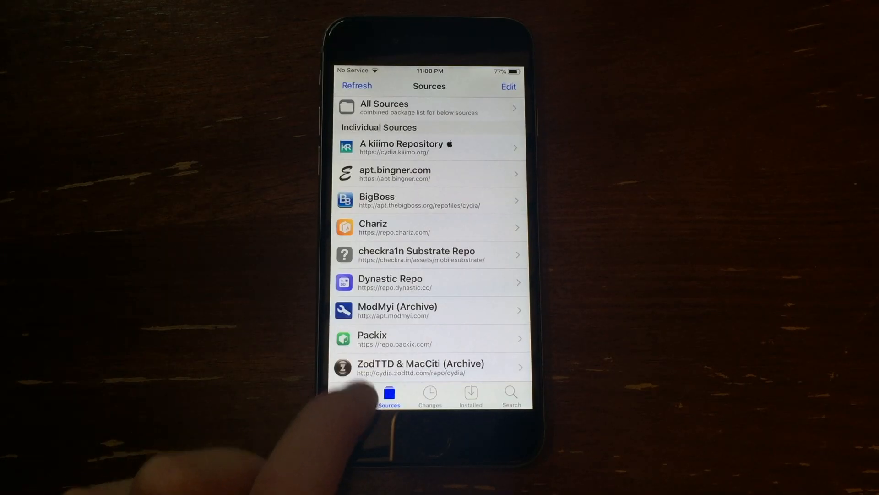
left_click(507, 86)
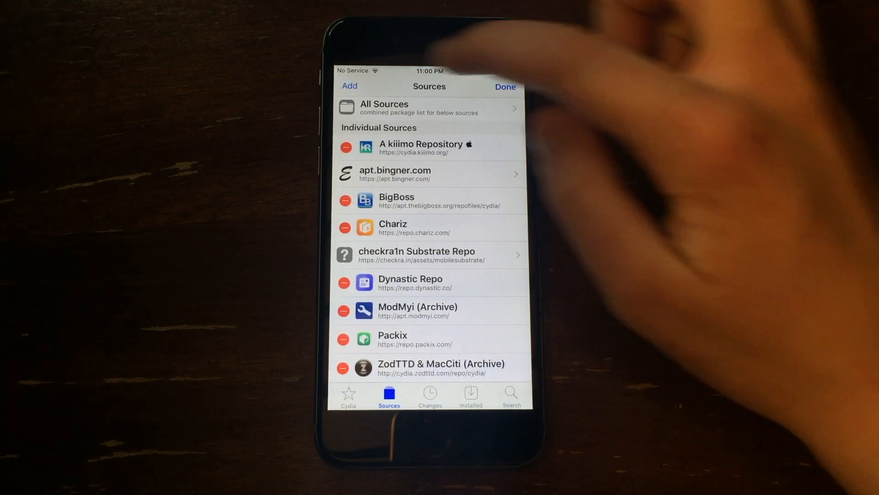
left_click(349, 86)
type("https://ryleyangus.com/repo")
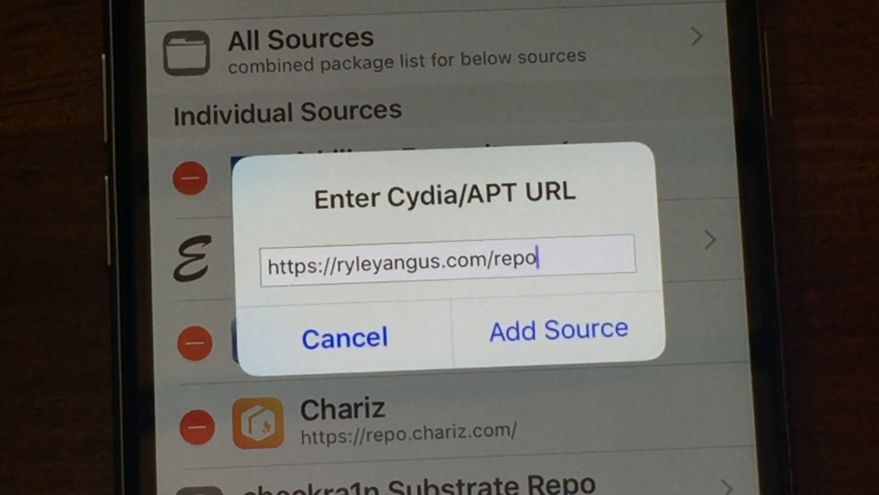
left_click(558, 329)
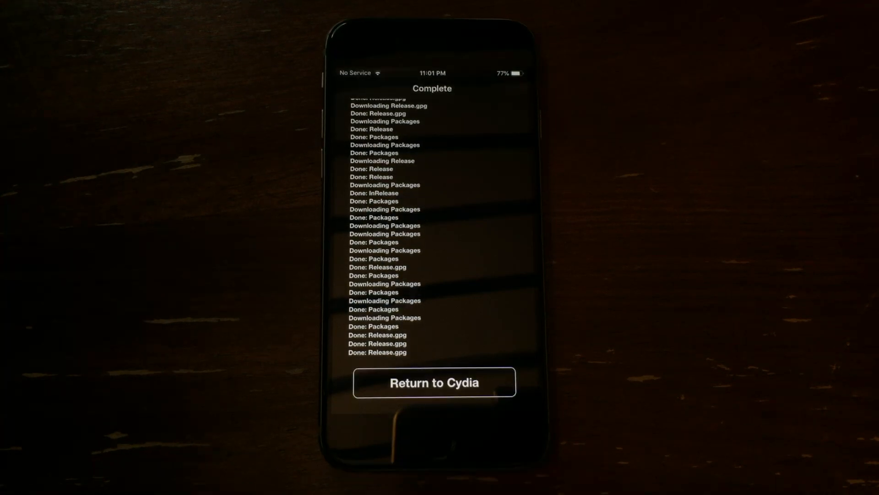
left_click(433, 383)
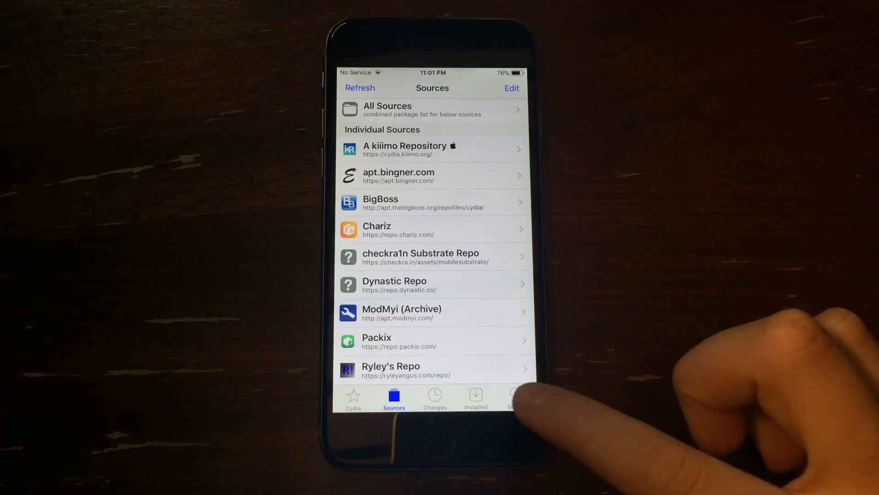
Search for Liberty, install the Liberty Lite package and restart SpringBoard.
left_click(515, 399)
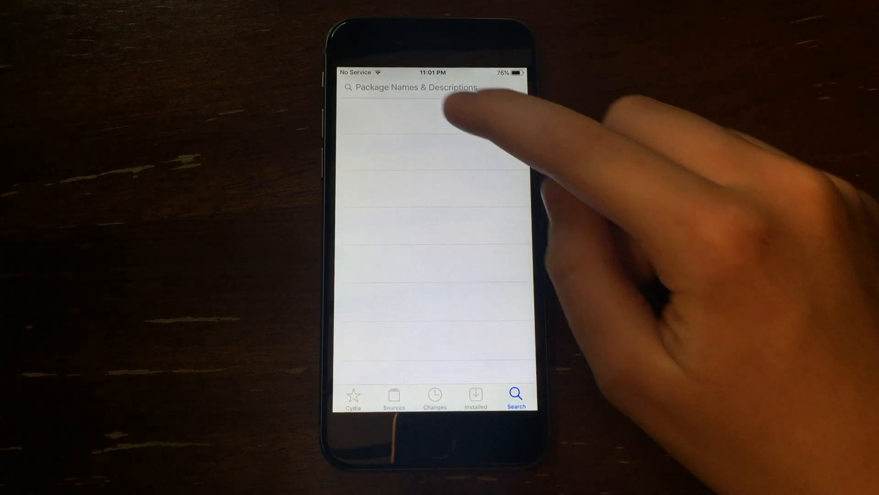
left_click(414, 88)
type("Libe")
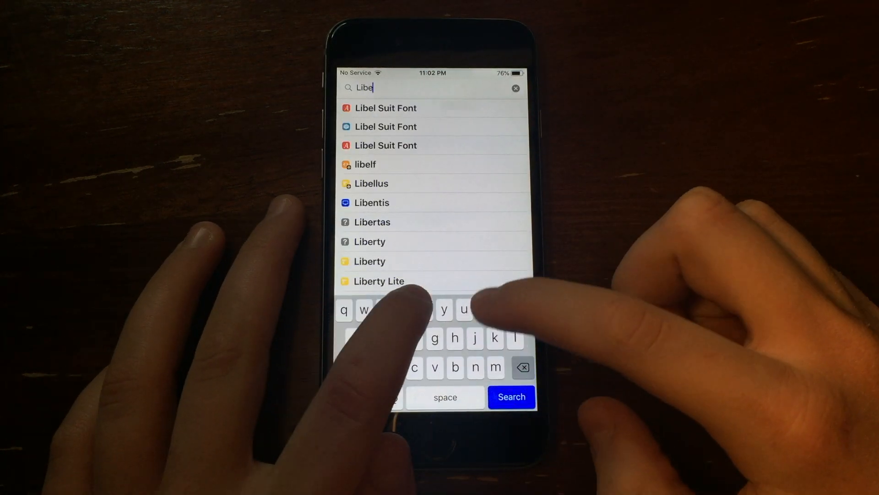
type("r")
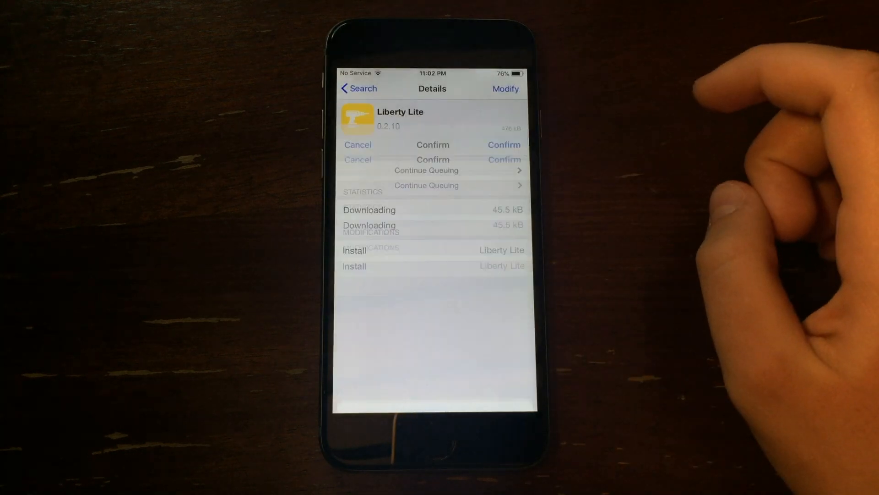
left_click(504, 144)
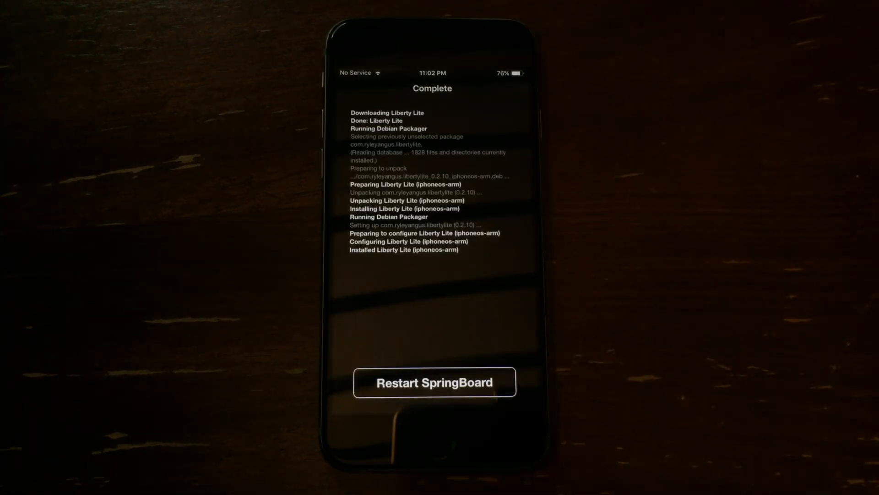
left_click(433, 382)
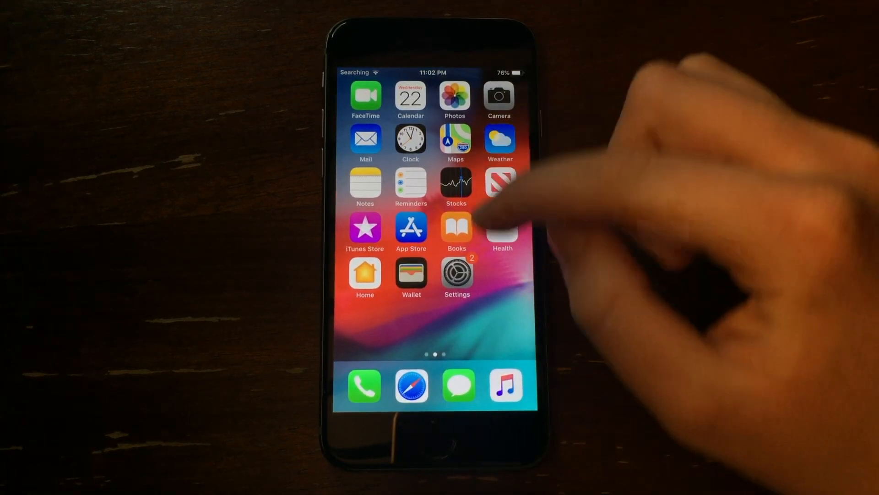
Enable Liberty's Block Jailbreak Detection for MARIO RUN in Settings, then launch MARIO RUN.
left_click(456, 274)
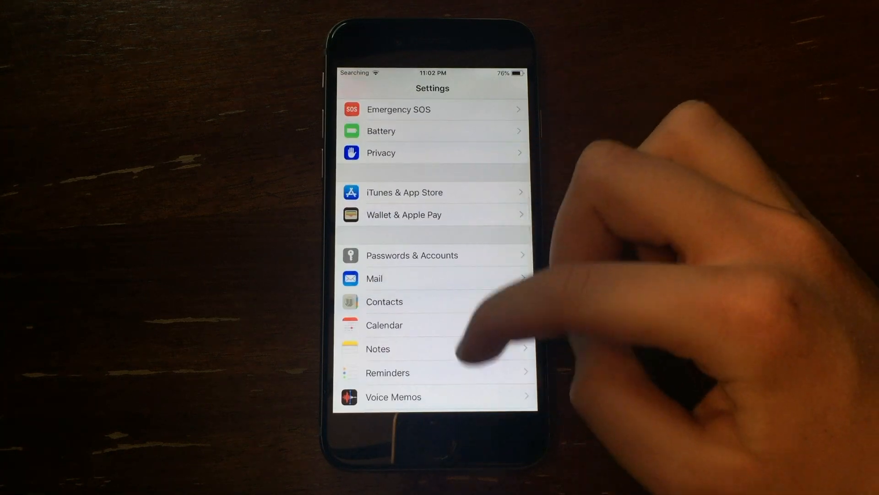
scroll("down", 3)
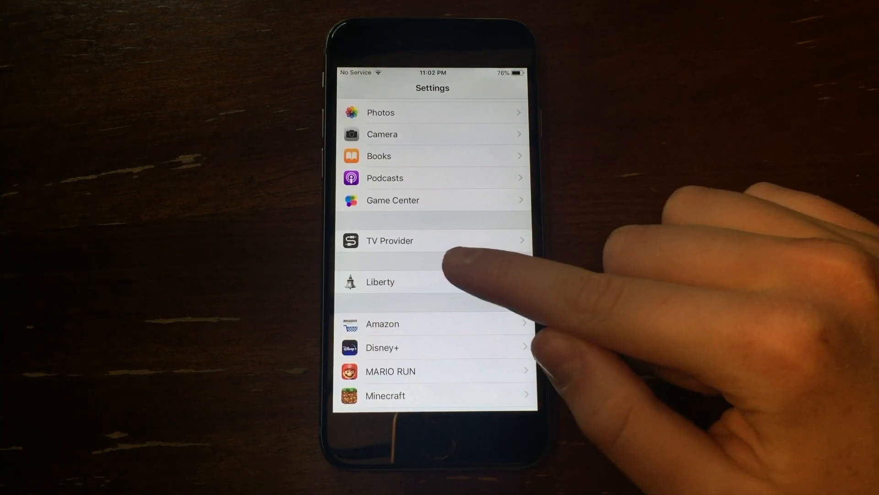
left_click(380, 282)
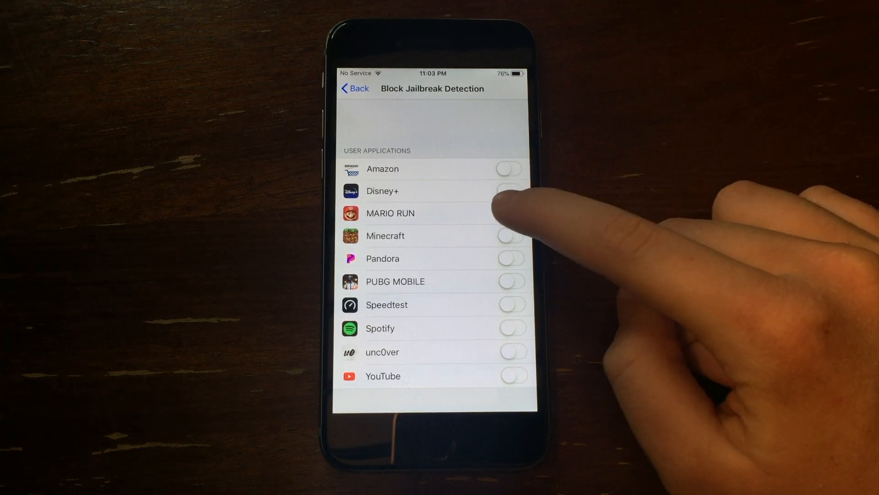
left_click(508, 213)
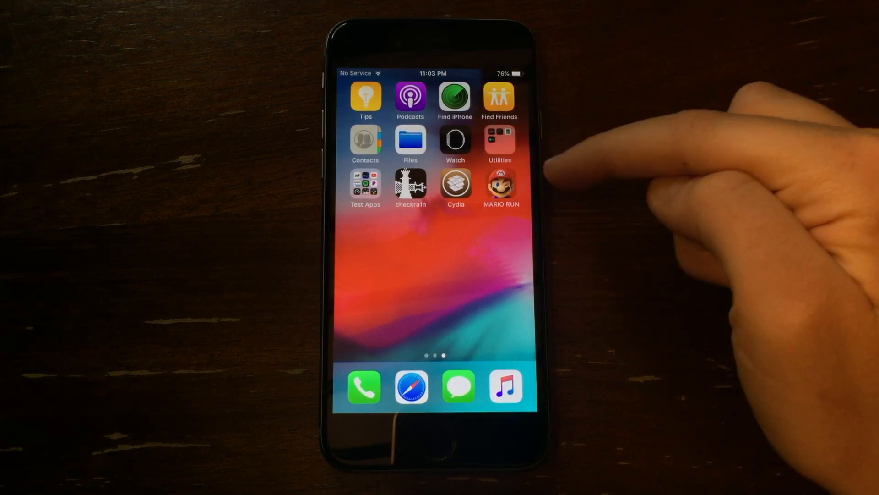
left_click(499, 185)
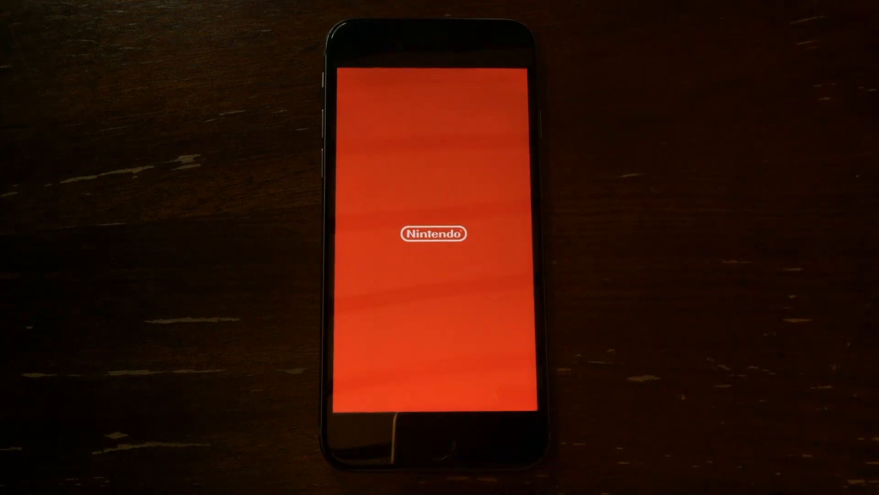